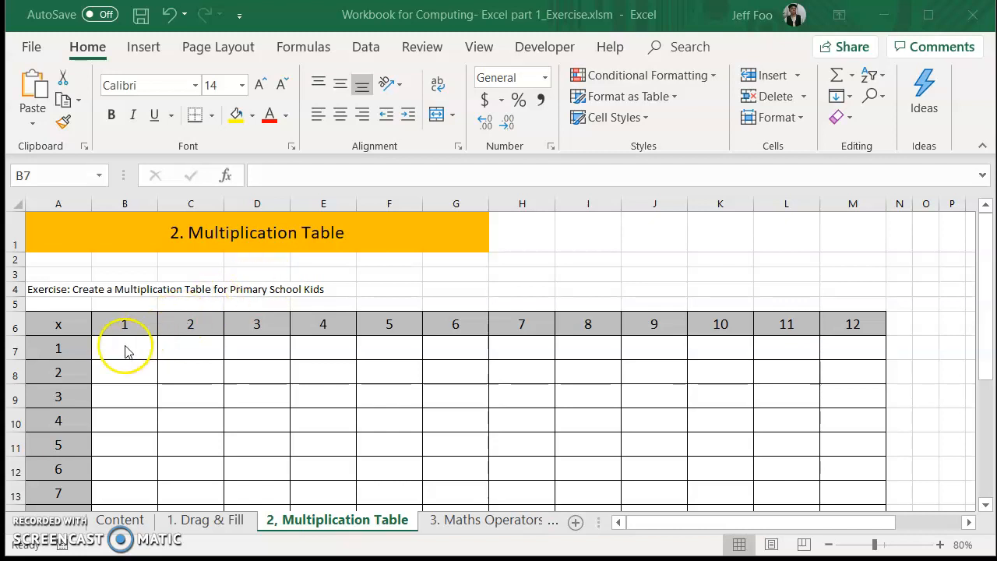
- Enter 1 in B7 and 2 in B8 to start the table's first column
scroll("down", 3)
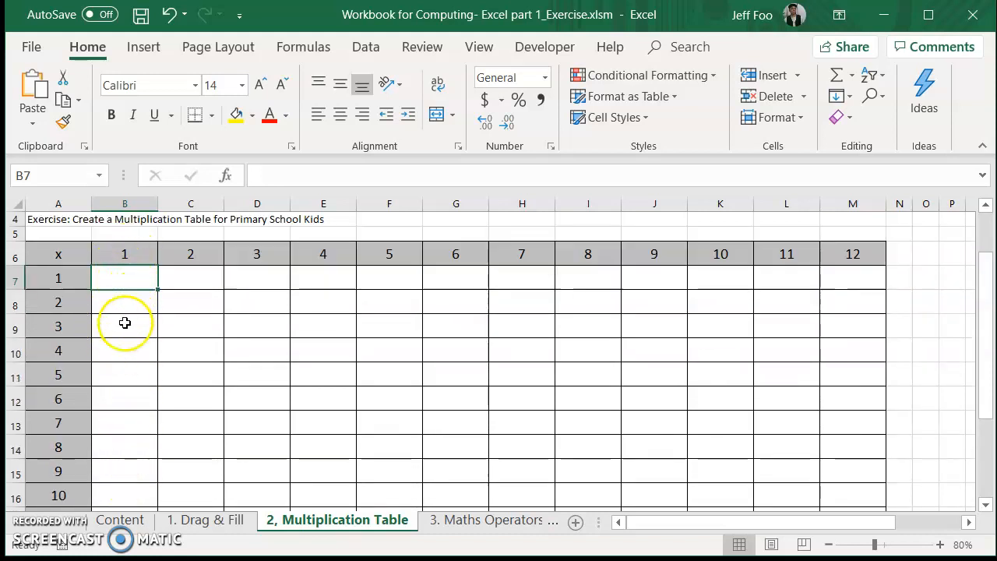
scroll("down", 3)
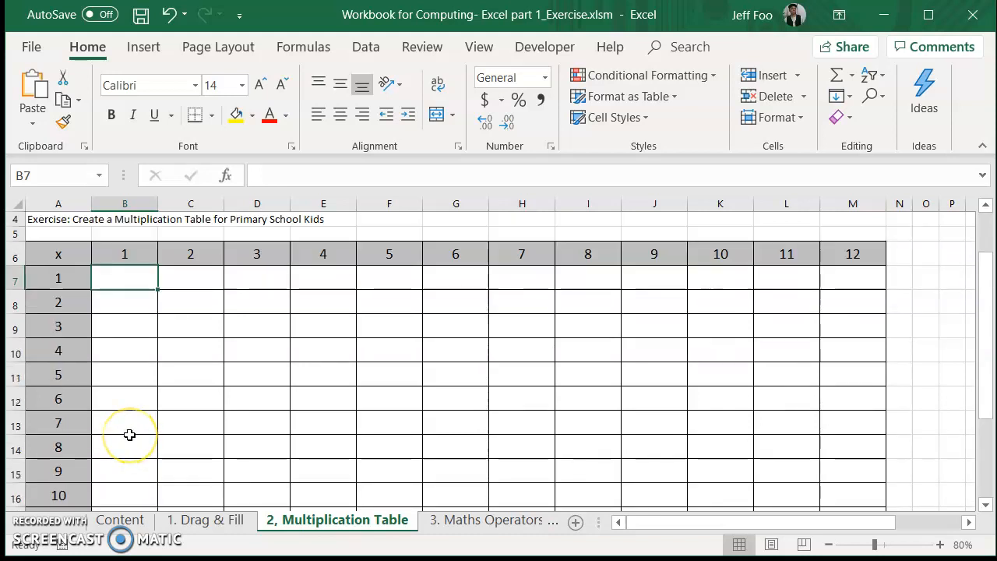
type("1")
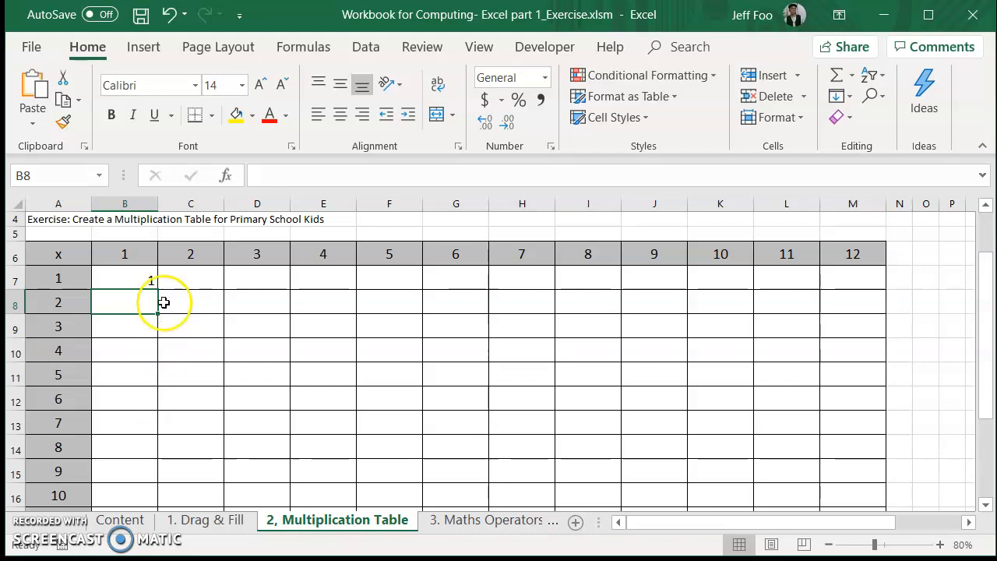
type("2")
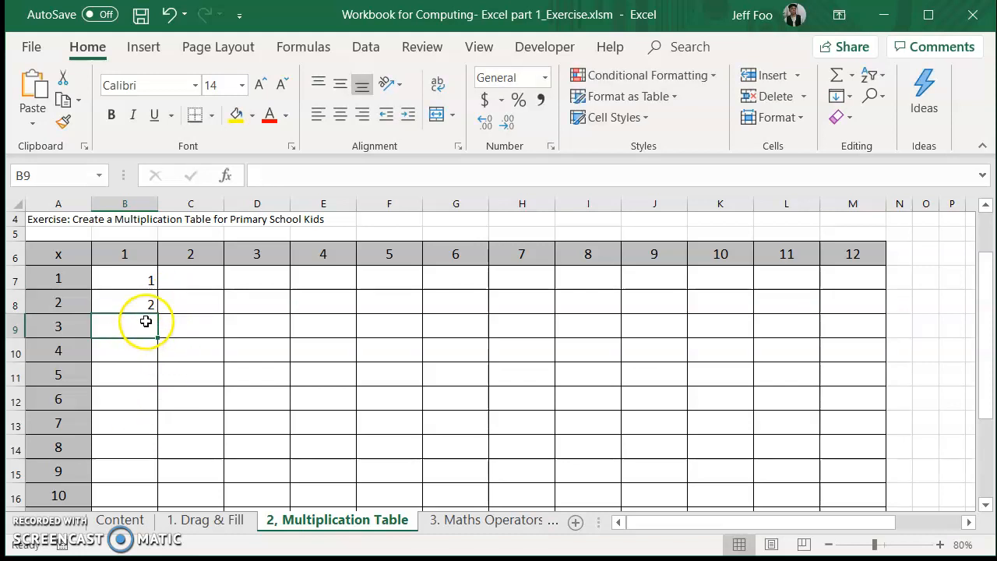
mouse_move(143, 384)
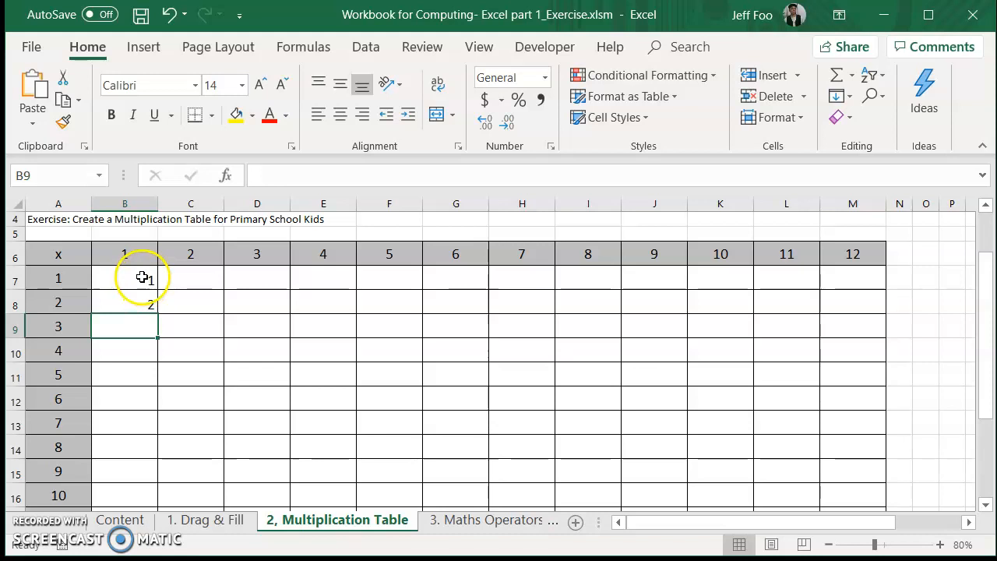
- Select B7:B8 and drag-fill the series down to B18, giving 1 through 12
left_click(125, 277)
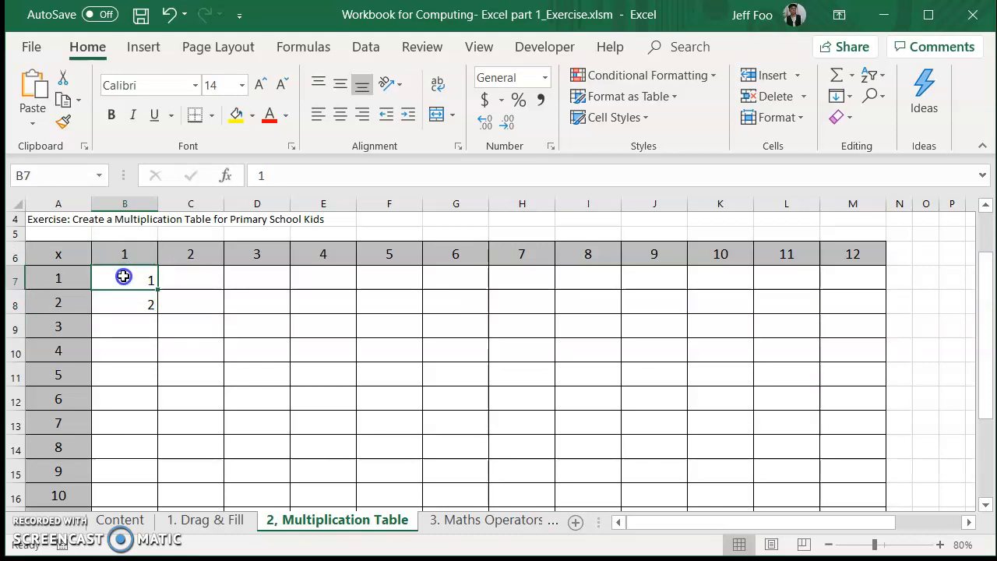
left_click_drag(125, 278, 124, 303)
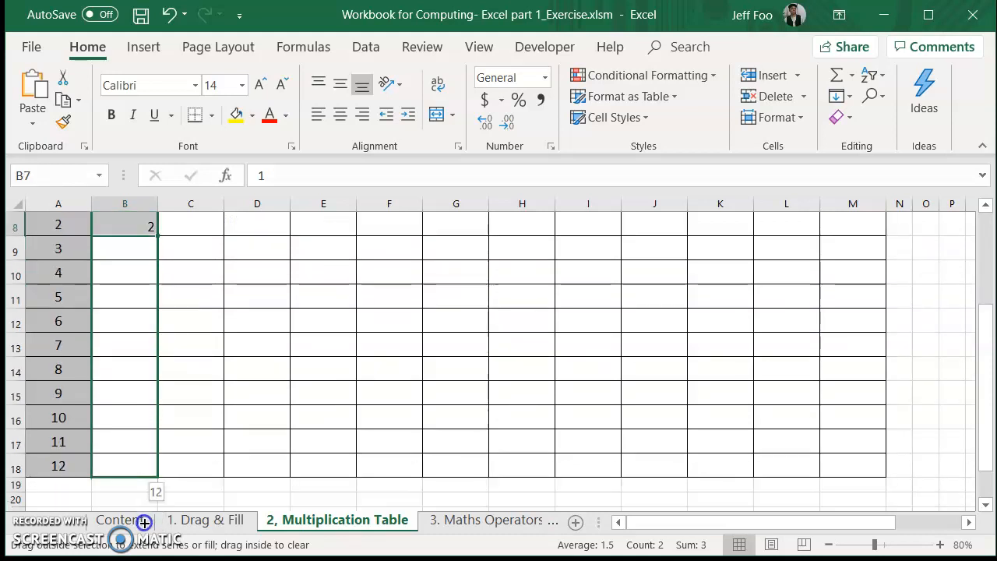
left_click_drag(150, 226, 131, 475)
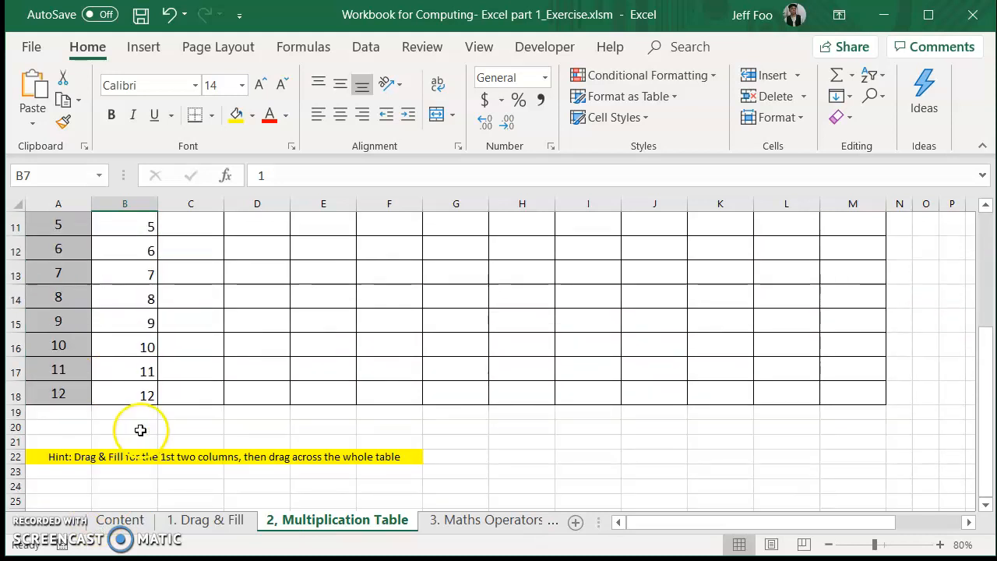
scroll("up", 3)
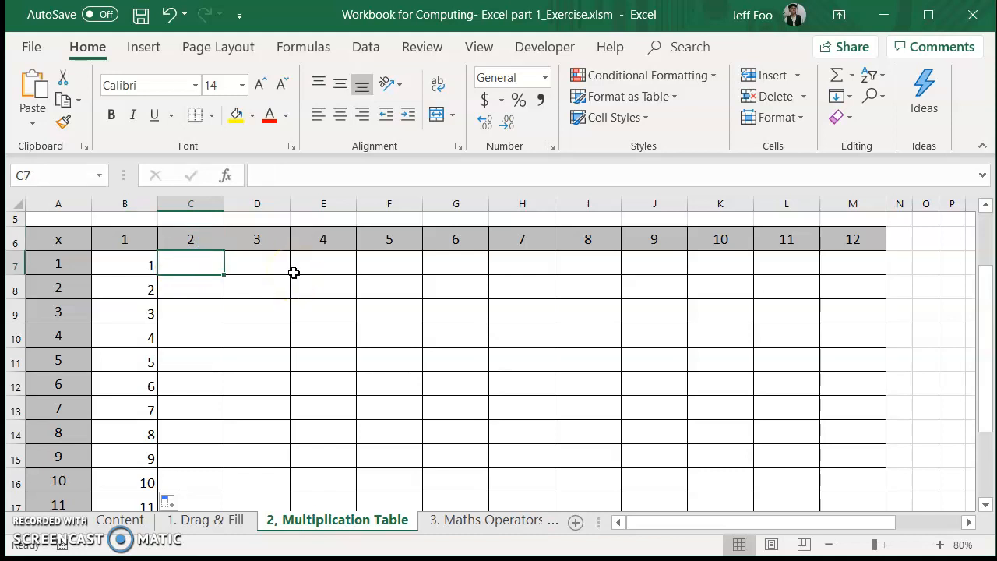
- Enter 4 in C8 beneath the 2 to start the second column
type("4")
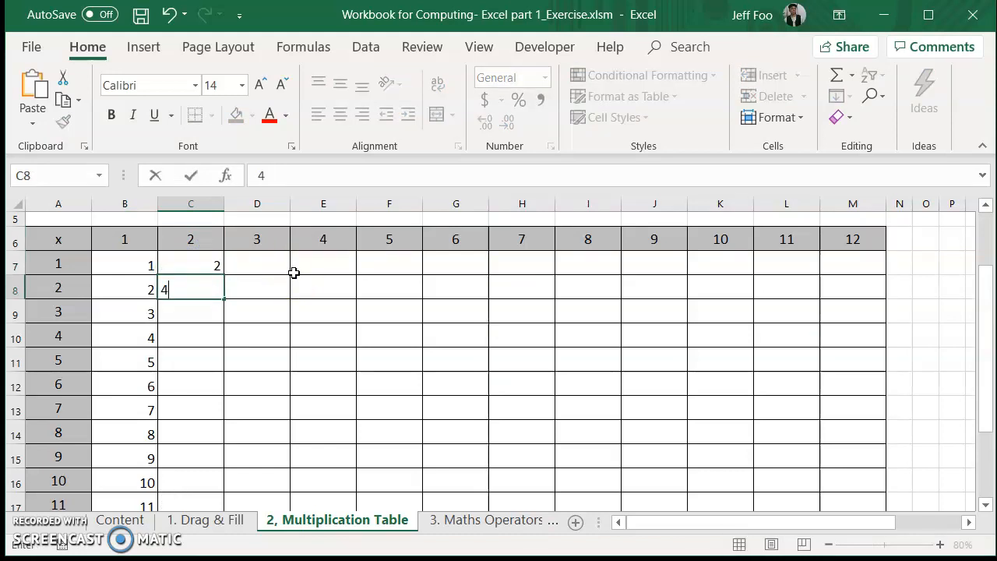
key("enter")
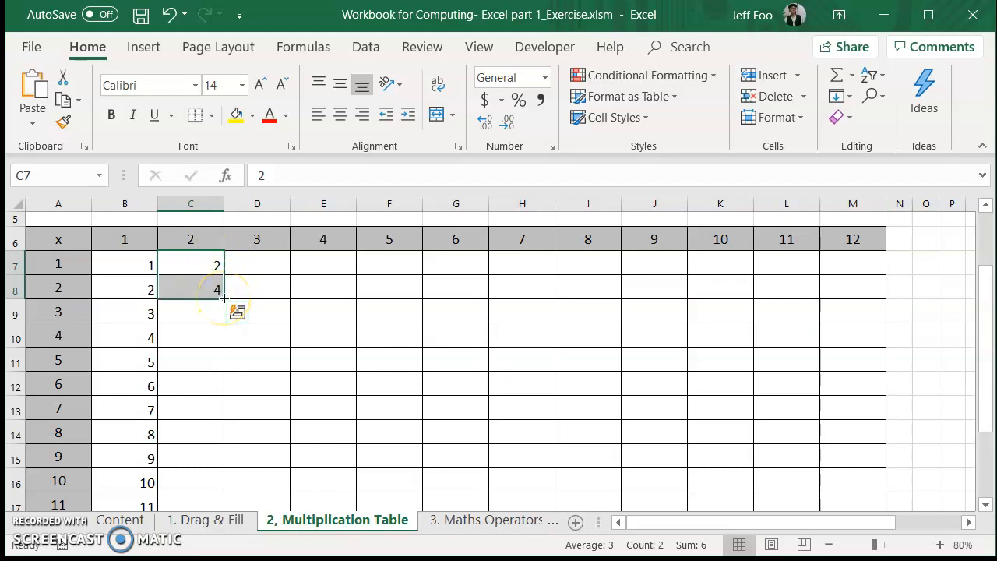
- Drag-fill C7:C8 down to C18, giving the multiples of 2 through 24
left_click_drag(218, 289, 218, 501)
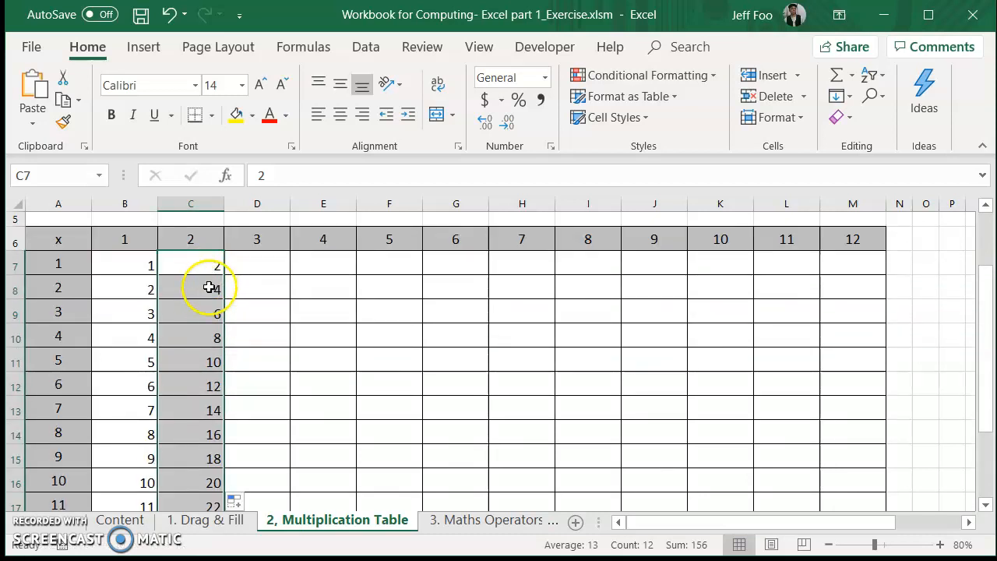
scroll("down", 3)
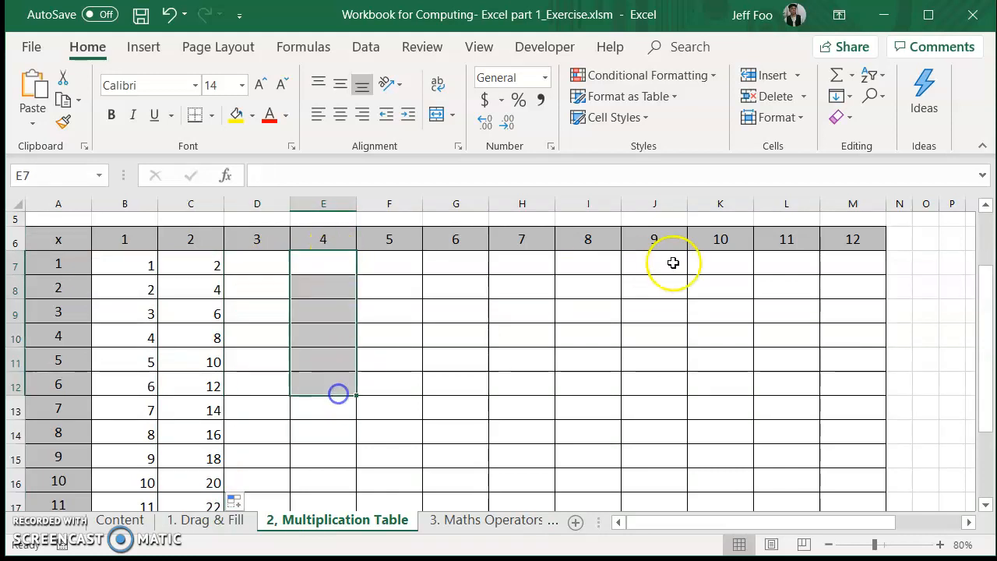
left_click_drag(125, 263, 125, 287)
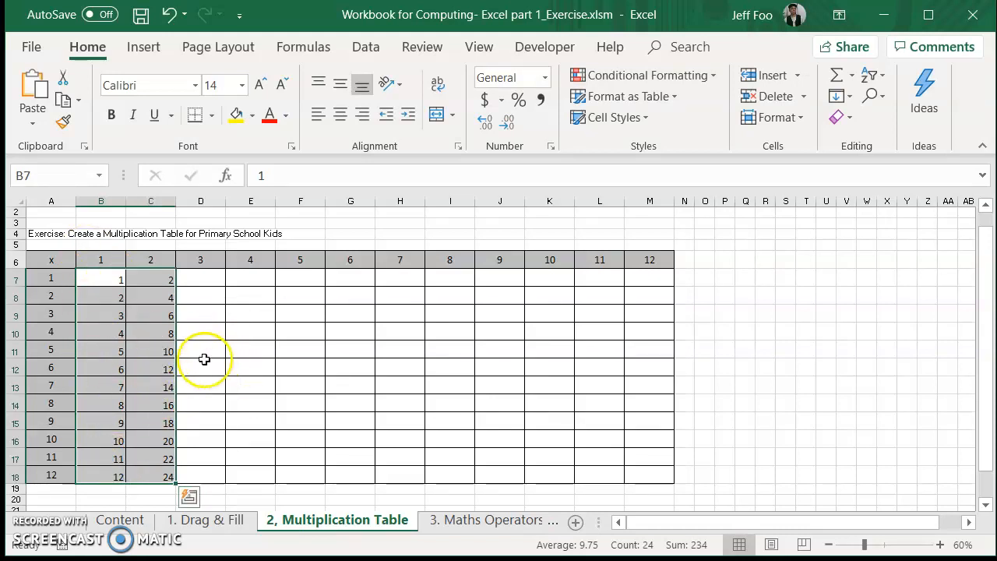
mouse_move(201, 277)
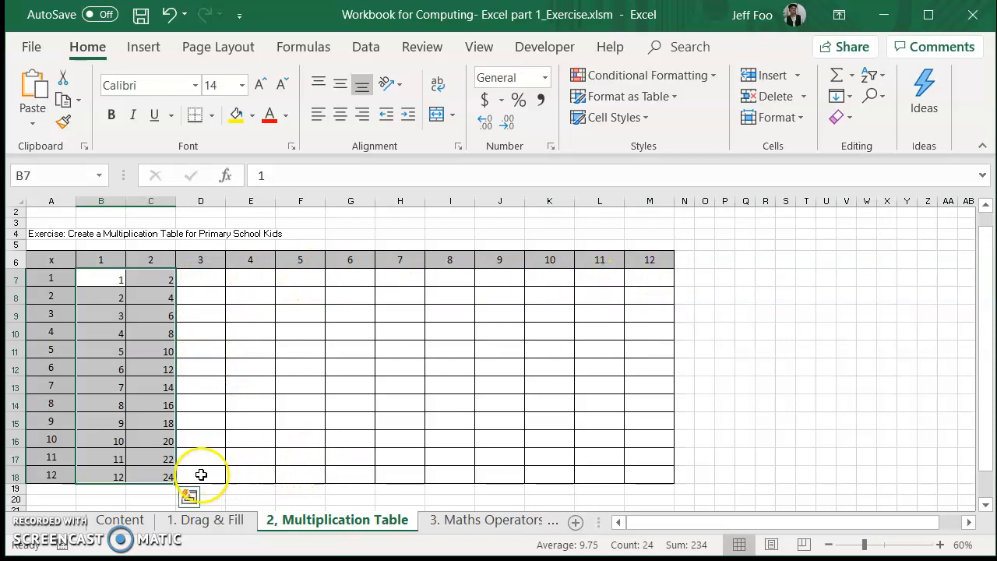
mouse_move(169, 420)
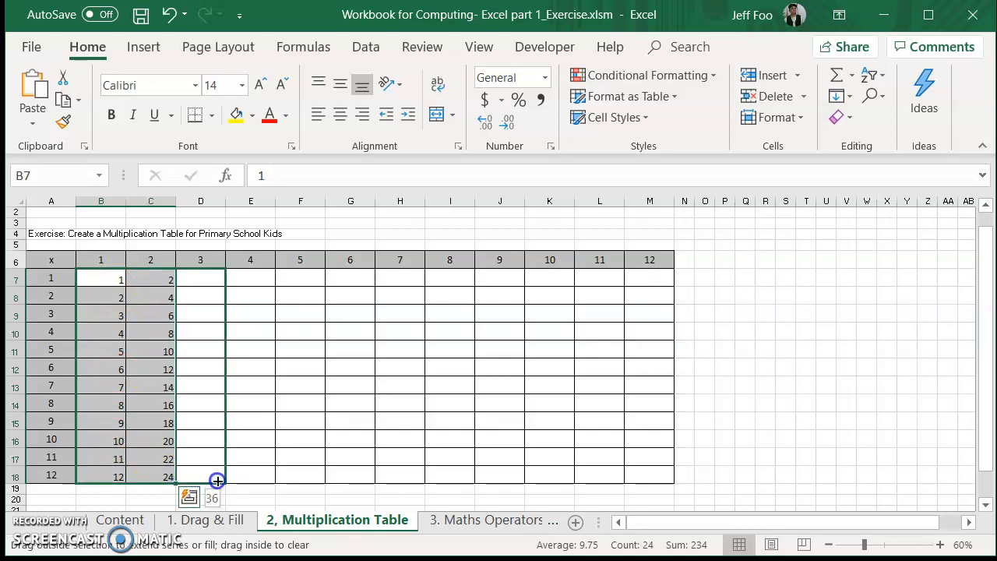
- Drag-fill B7:C18 right to column M, completing columns 3–12 up to 144
left_click_drag(217, 480, 421, 480)
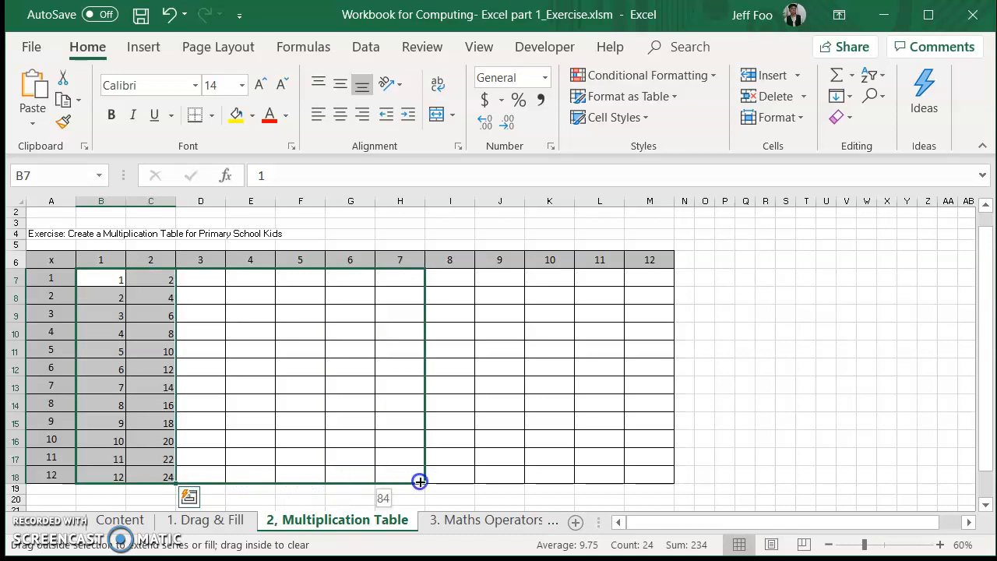
left_click_drag(421, 480, 657, 480)
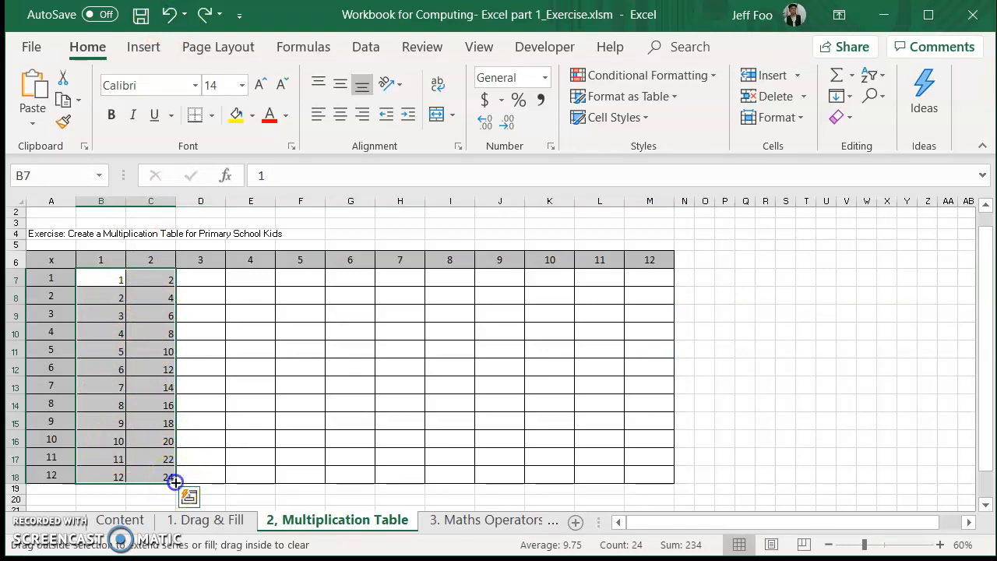
left_click_drag(175, 479, 642, 478)
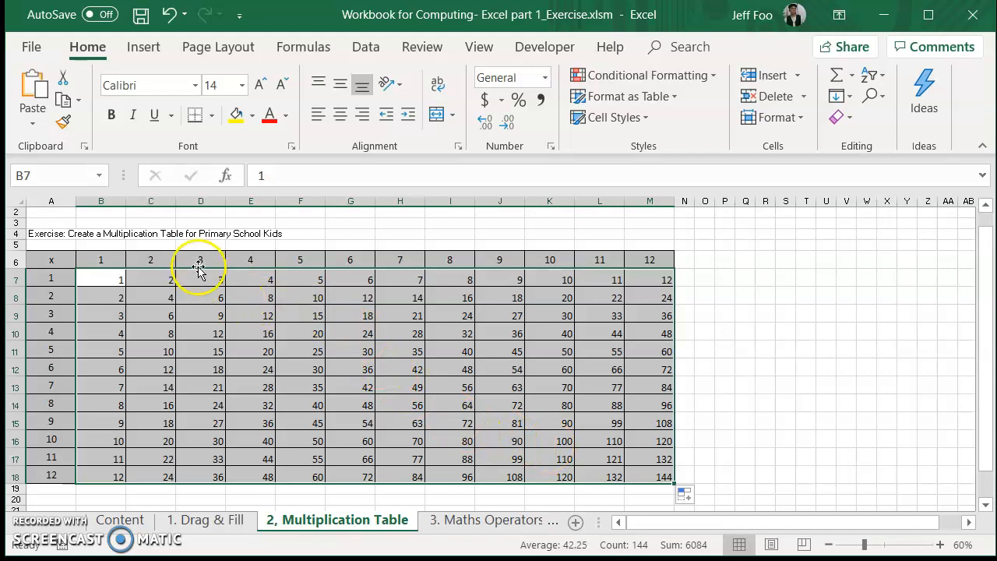
mouse_move(389, 405)
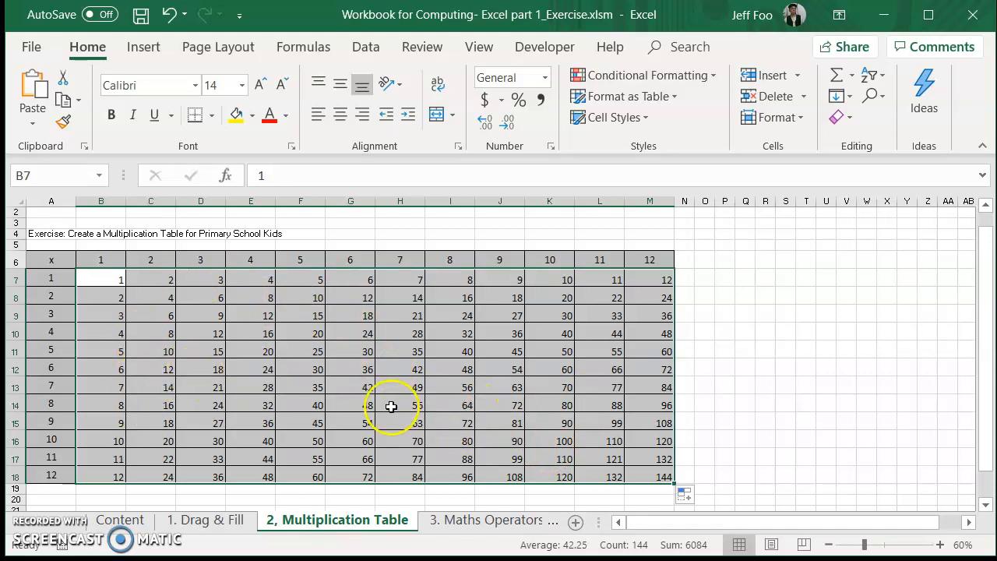